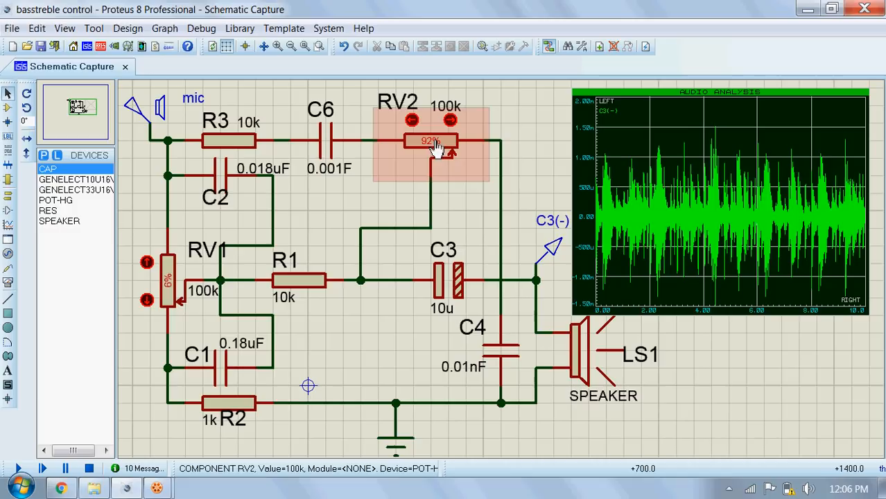
Re-simulate the Audio Analysis graph with RV2 at 92% and RV1 unchanged
{"action": "left_click", "coordinate": [166, 281]}
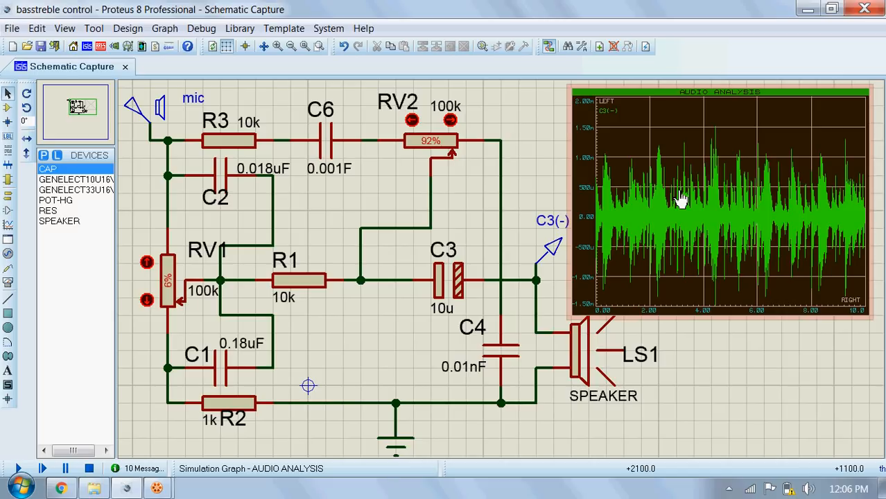
{"action": "right_click", "coordinate": [682, 201]}
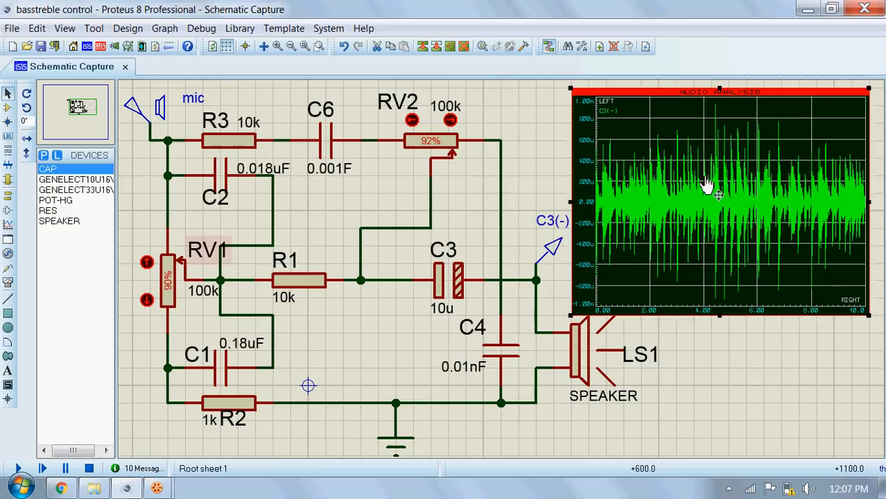
Re-simulate the Audio Analysis graph with RV1 at 90% and RV2 at 92%
{"action": "right_click", "coordinate": [719, 194]}
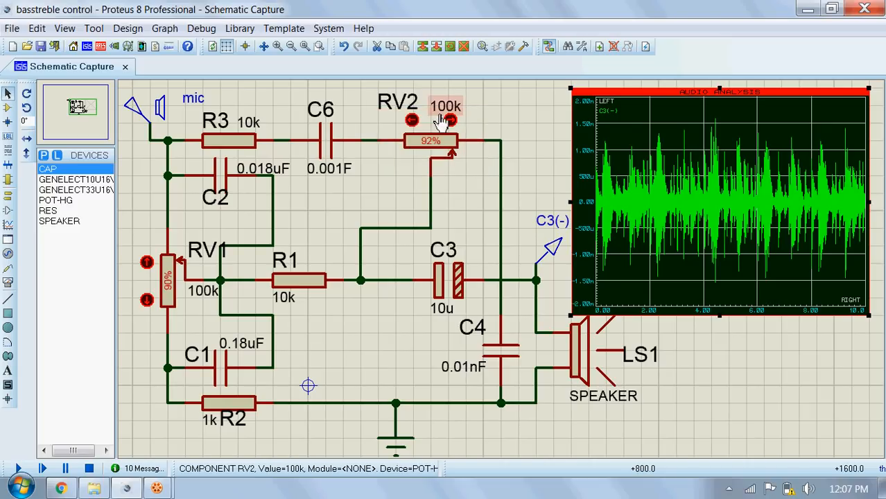
Lower RV2 to 10% and re-simulate the Audio Analysis graph
{"action": "left_click", "coordinate": [413, 141]}
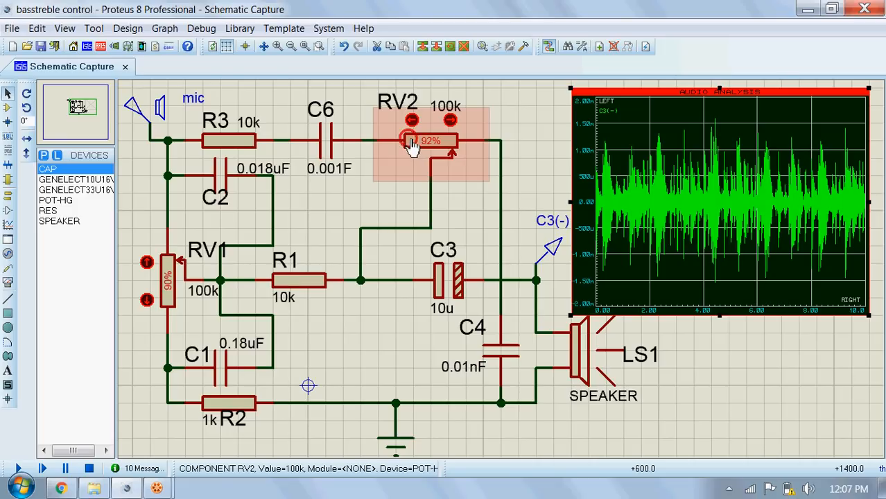
{"action": "right_click", "coordinate": [727, 185]}
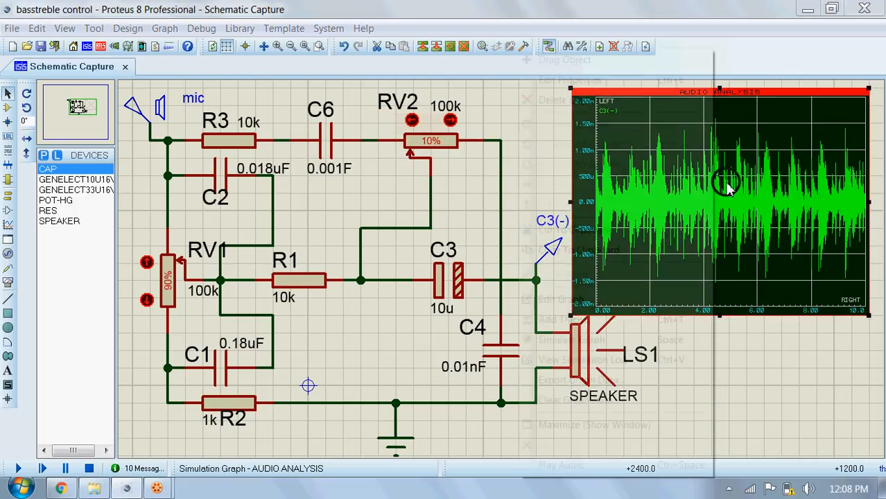
{"action": "right_click", "coordinate": [728, 187]}
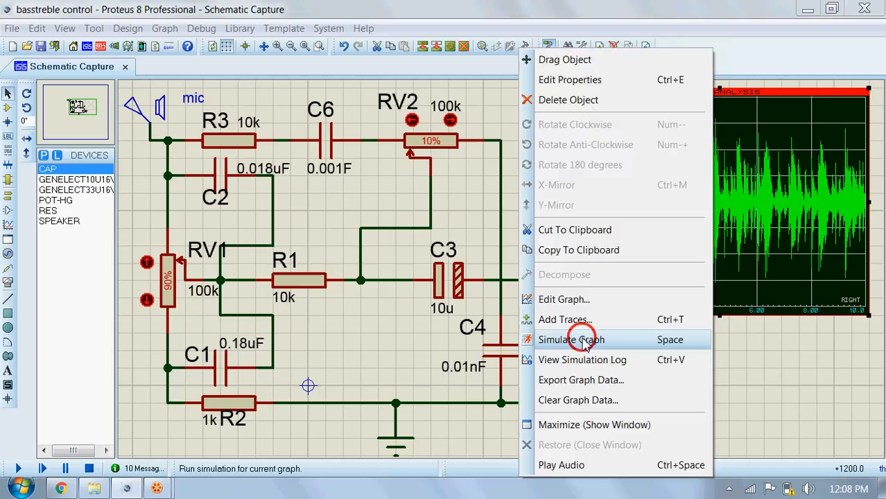
{"action": "left_click", "coordinate": [572, 340]}
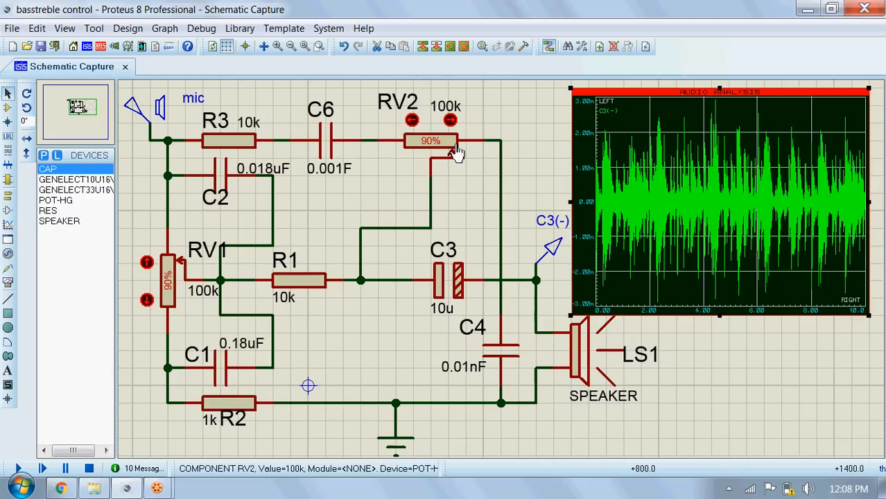
Run a fresh Audio Analysis simulation with RV1 and RV2 both at 90%
{"action": "right_click", "coordinate": [721, 201]}
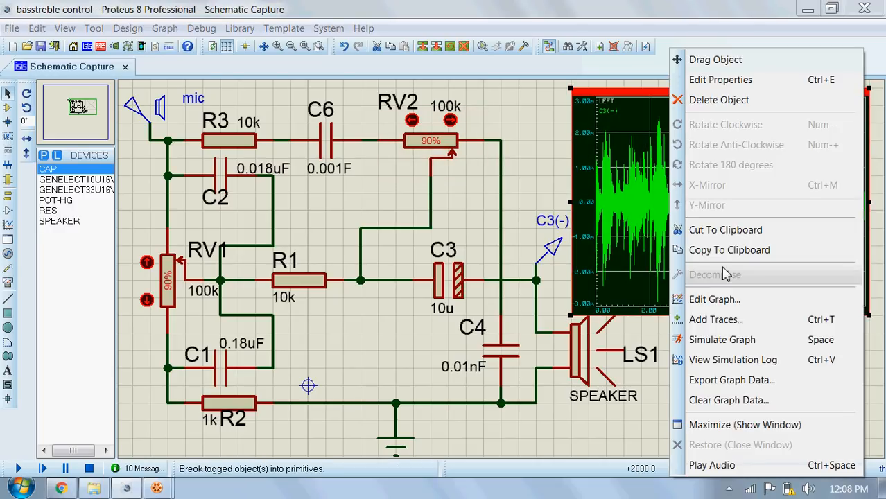
{"action": "left_click", "coordinate": [722, 340]}
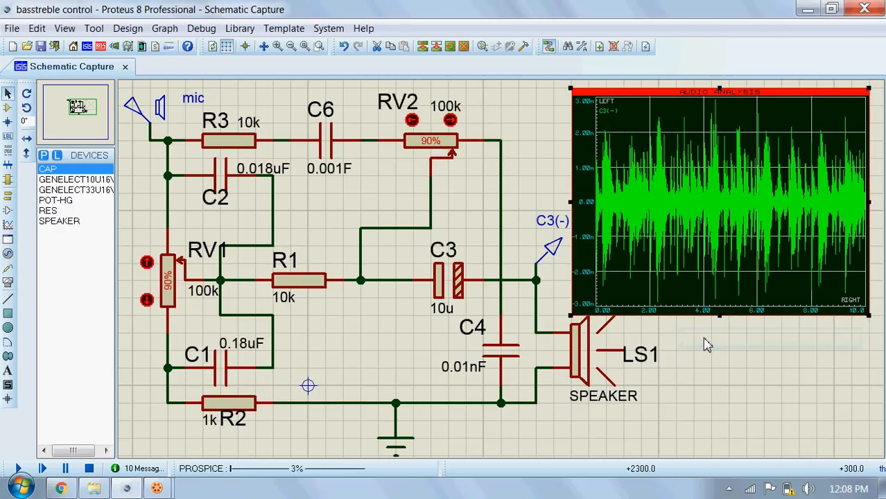